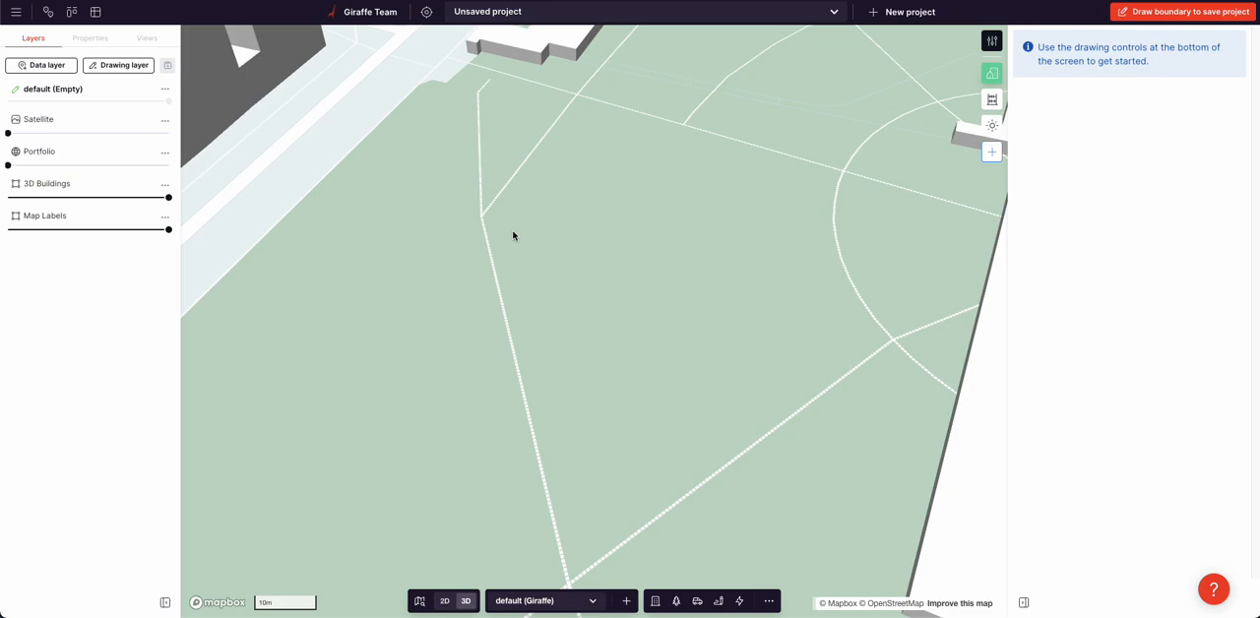
mouse_move(529, 239)
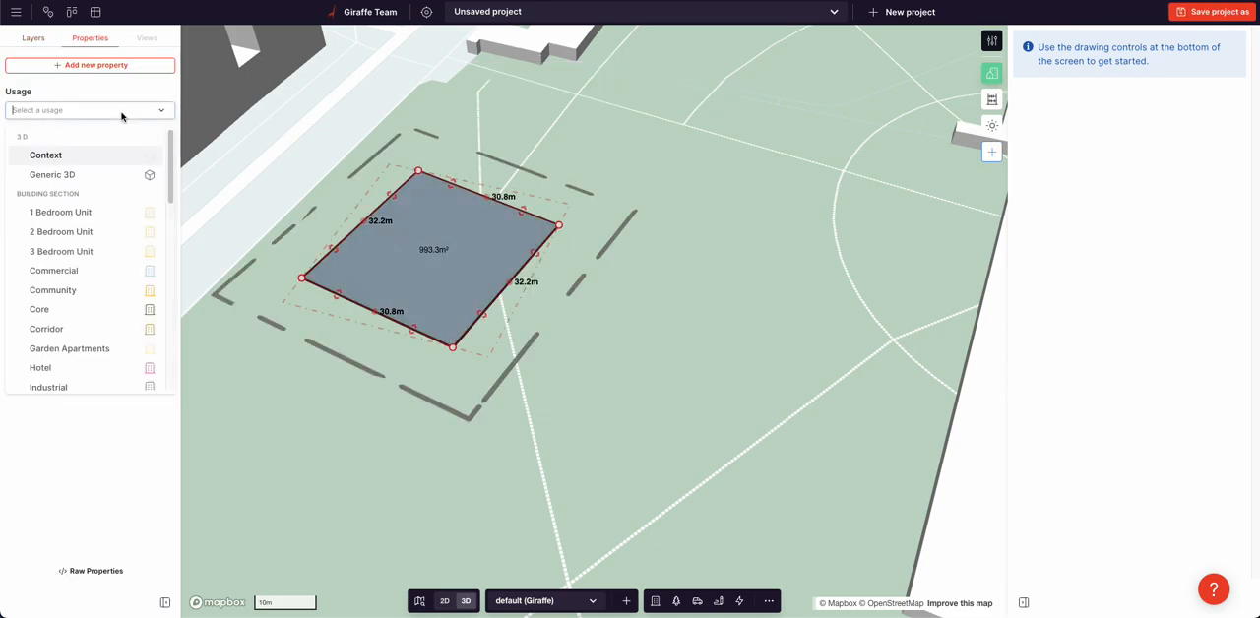
- Set the 993 m² block's usage to 1 Bedroom Unit and its levels to 2
left_click(60, 212)
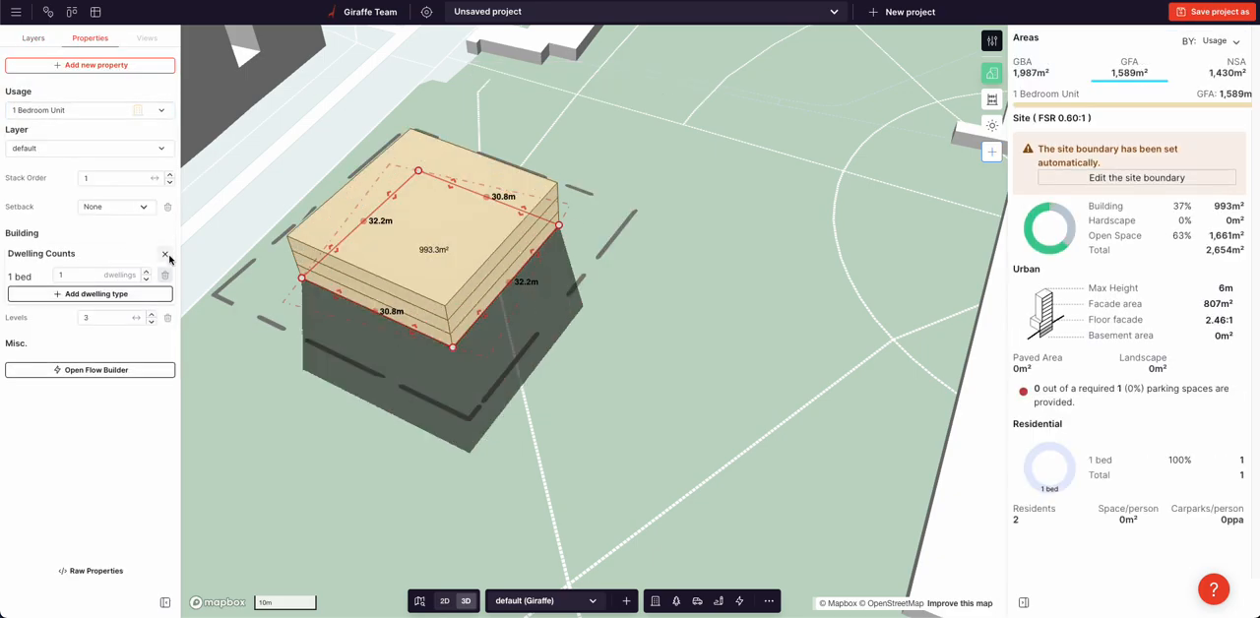
left_click(152, 321)
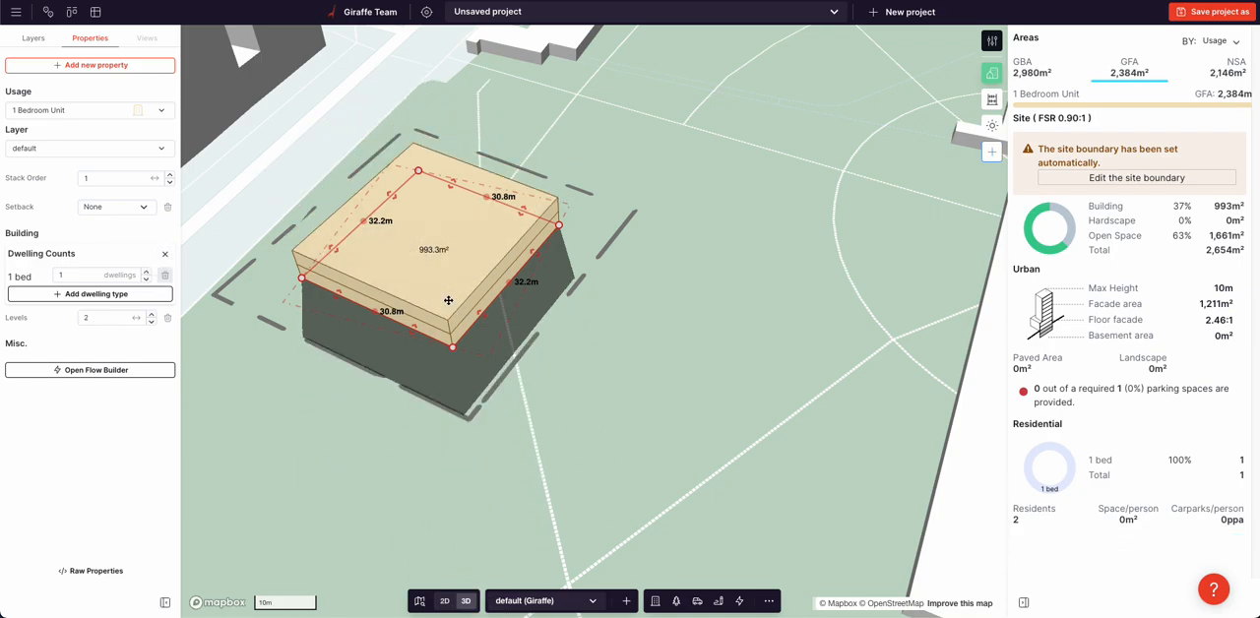
- Raise the narrowed 21.5 m by 32.2 m tower to nine levels, reaching 38 m
left_click(151, 314)
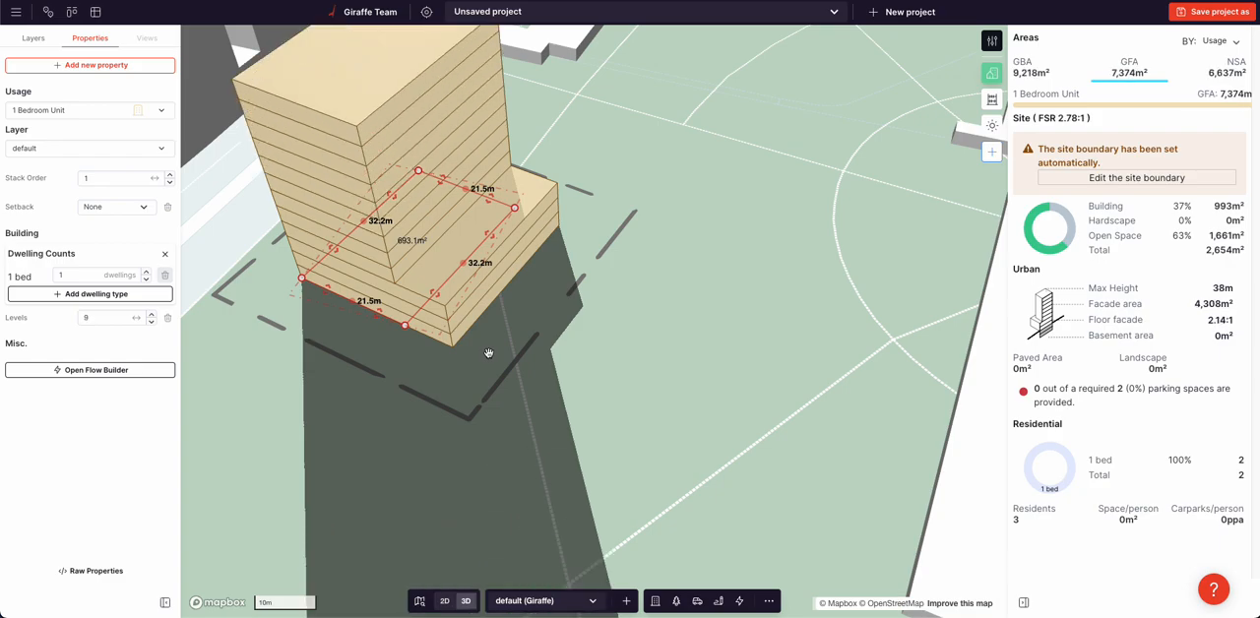
left_click(151, 182)
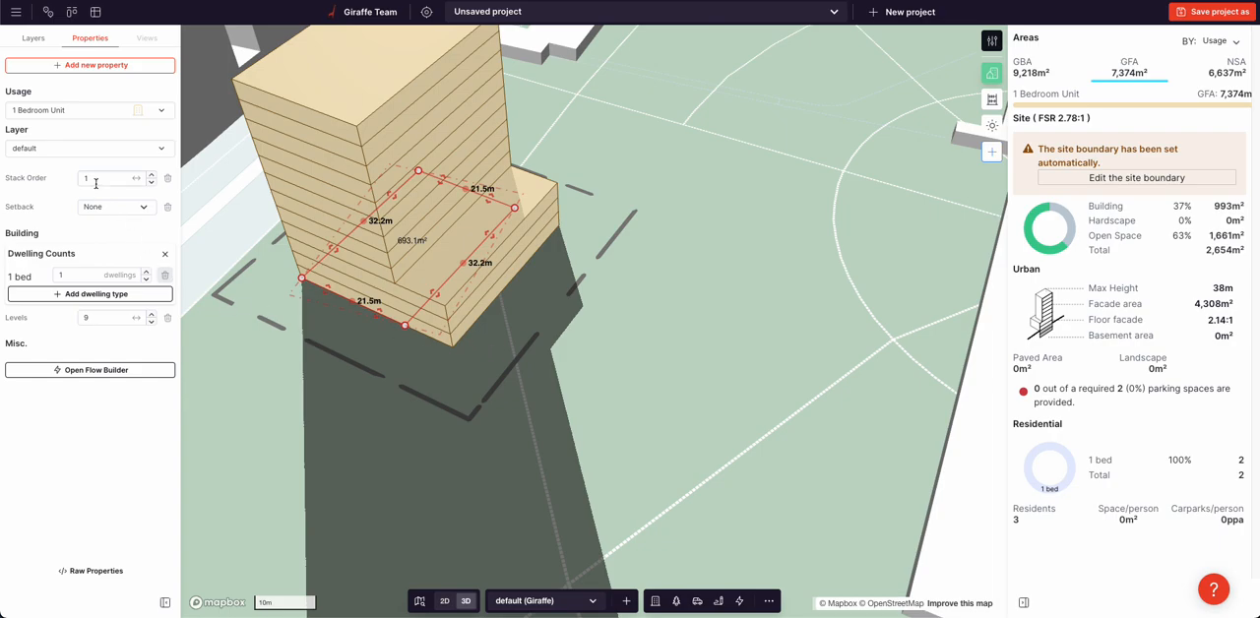
- Set the tower's Stack Order to 0 so it sits atop the podium
left_click(152, 181)
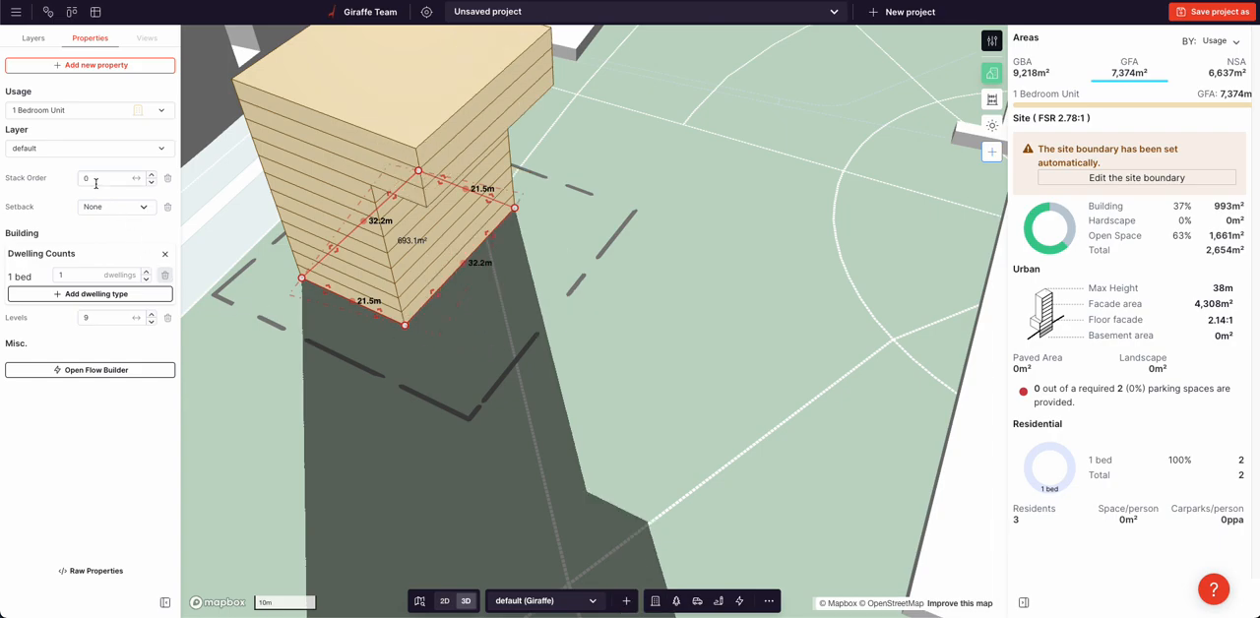
left_click(89, 109)
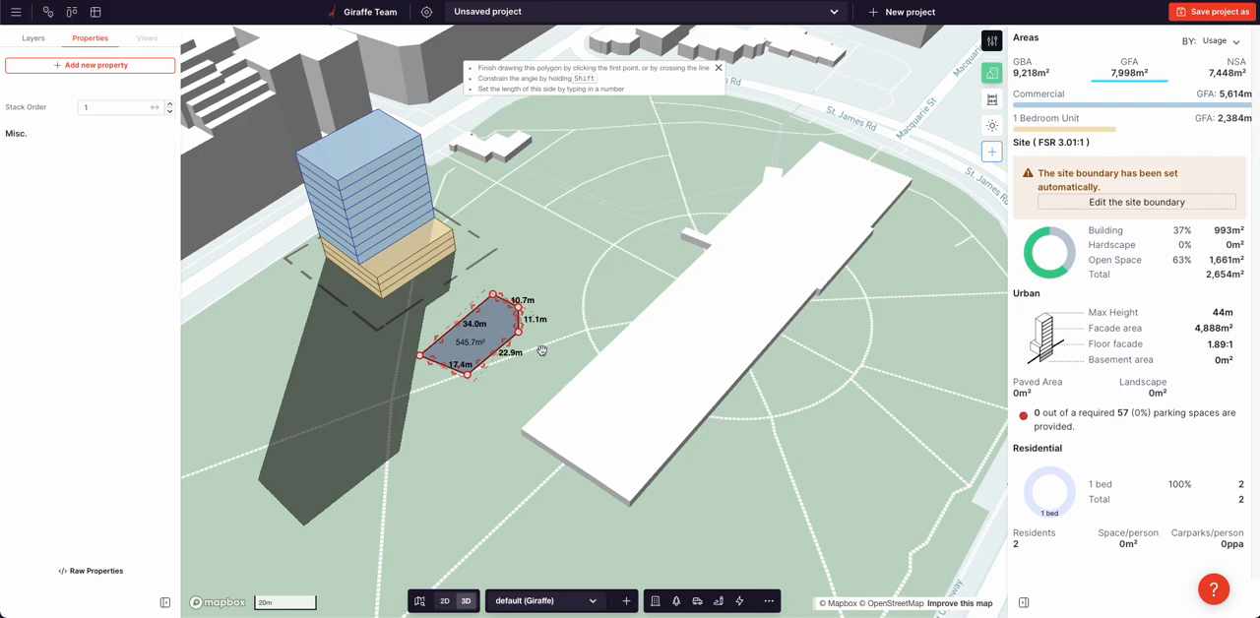
- Close the 545.7 m² polygon beside the tower, leaving the command list shown
left_click(33, 37)
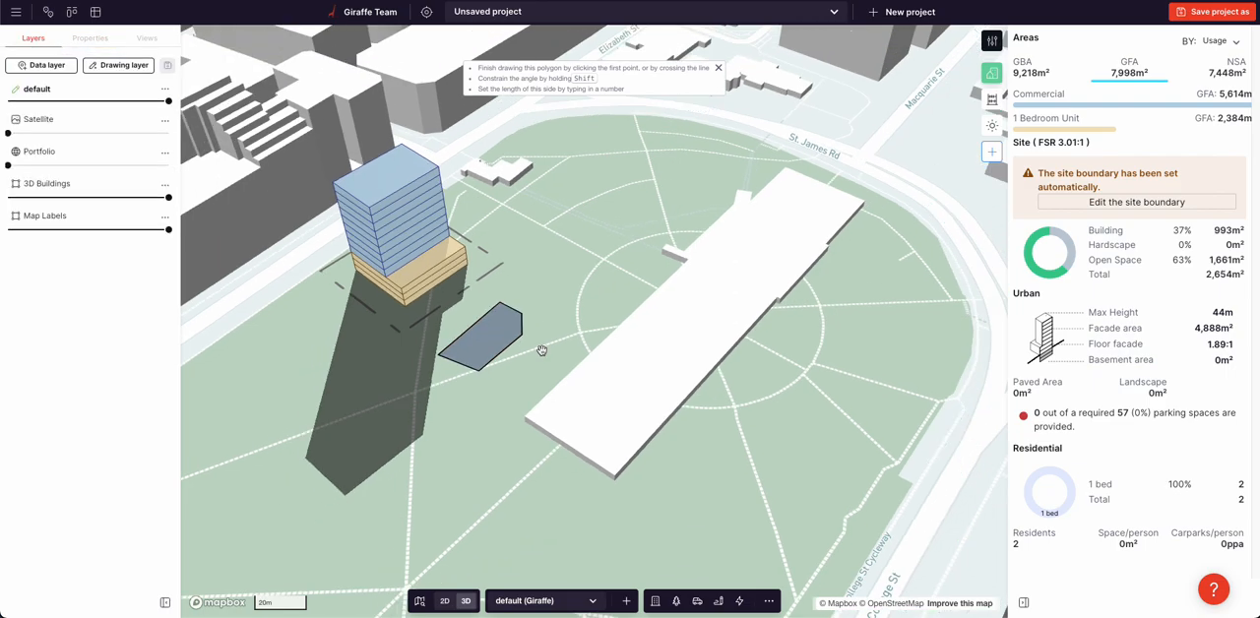
left_click(718, 67)
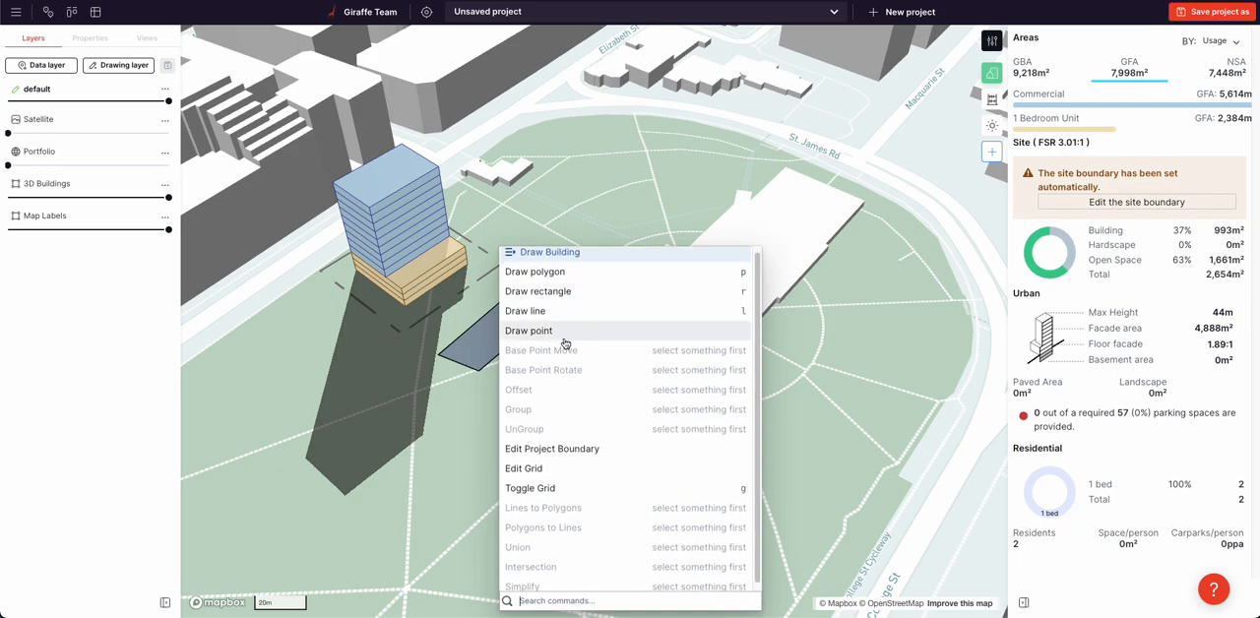
mouse_move(733, 275)
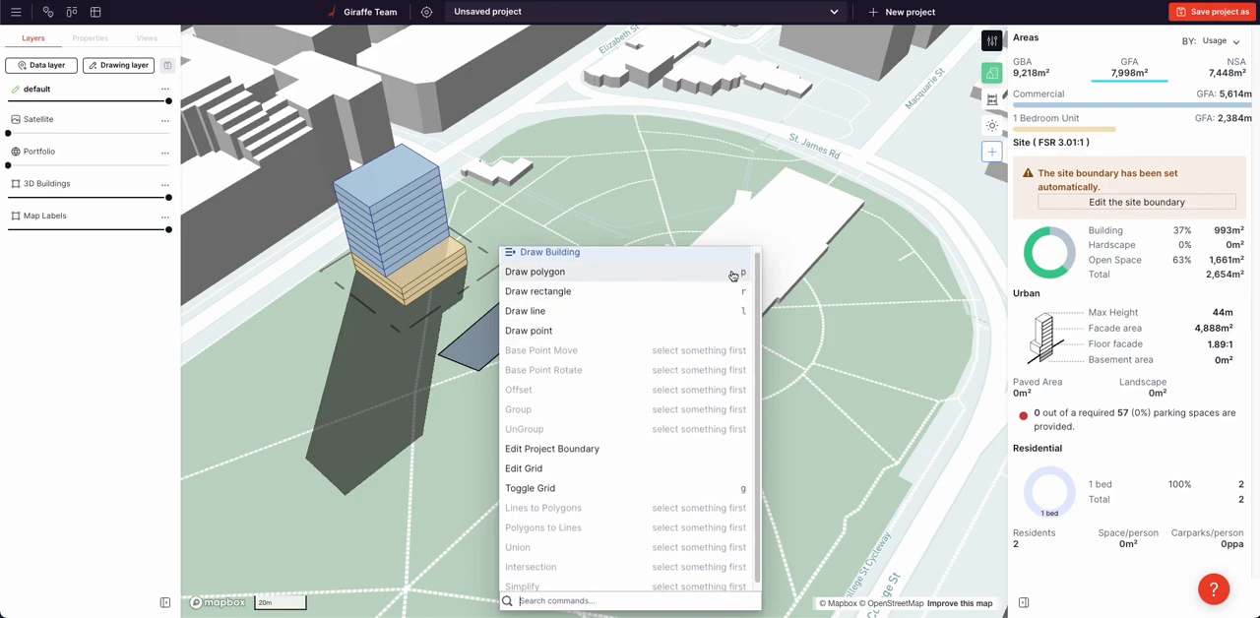